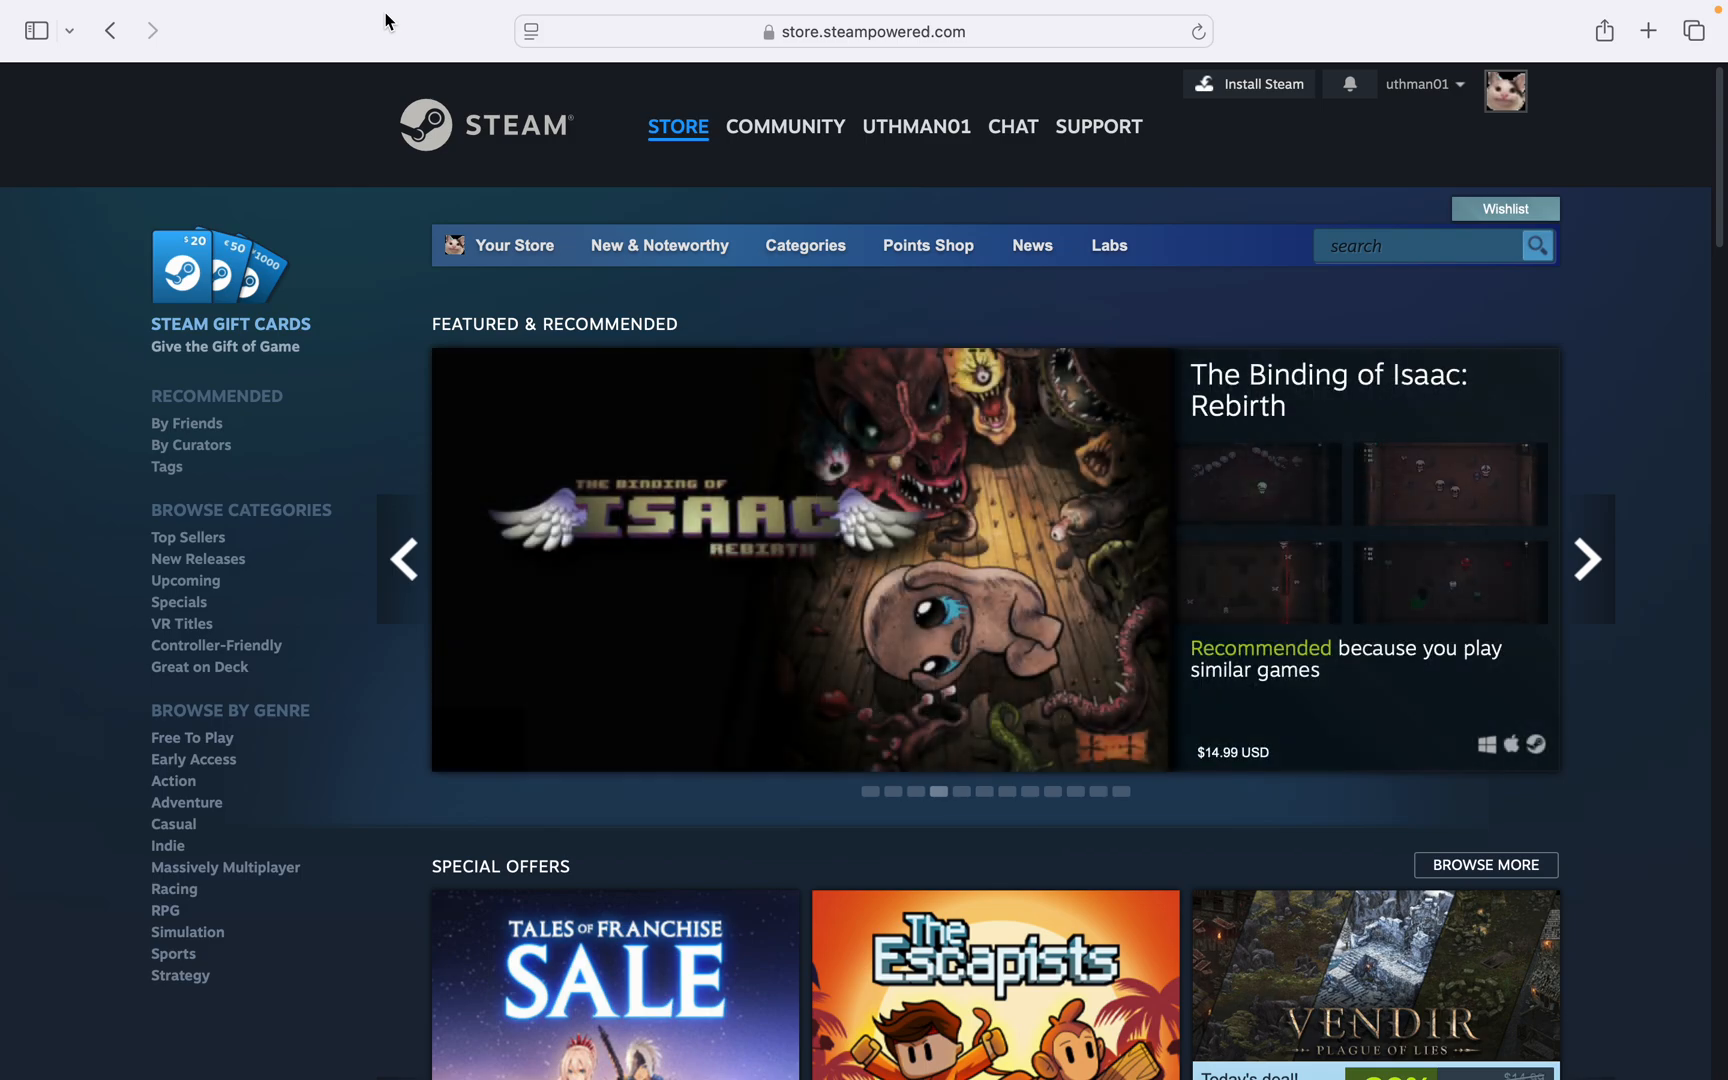
- Go from the account menu to your own profile and open Edit Profile
{"action": "left_click", "coordinate": [678, 126]}
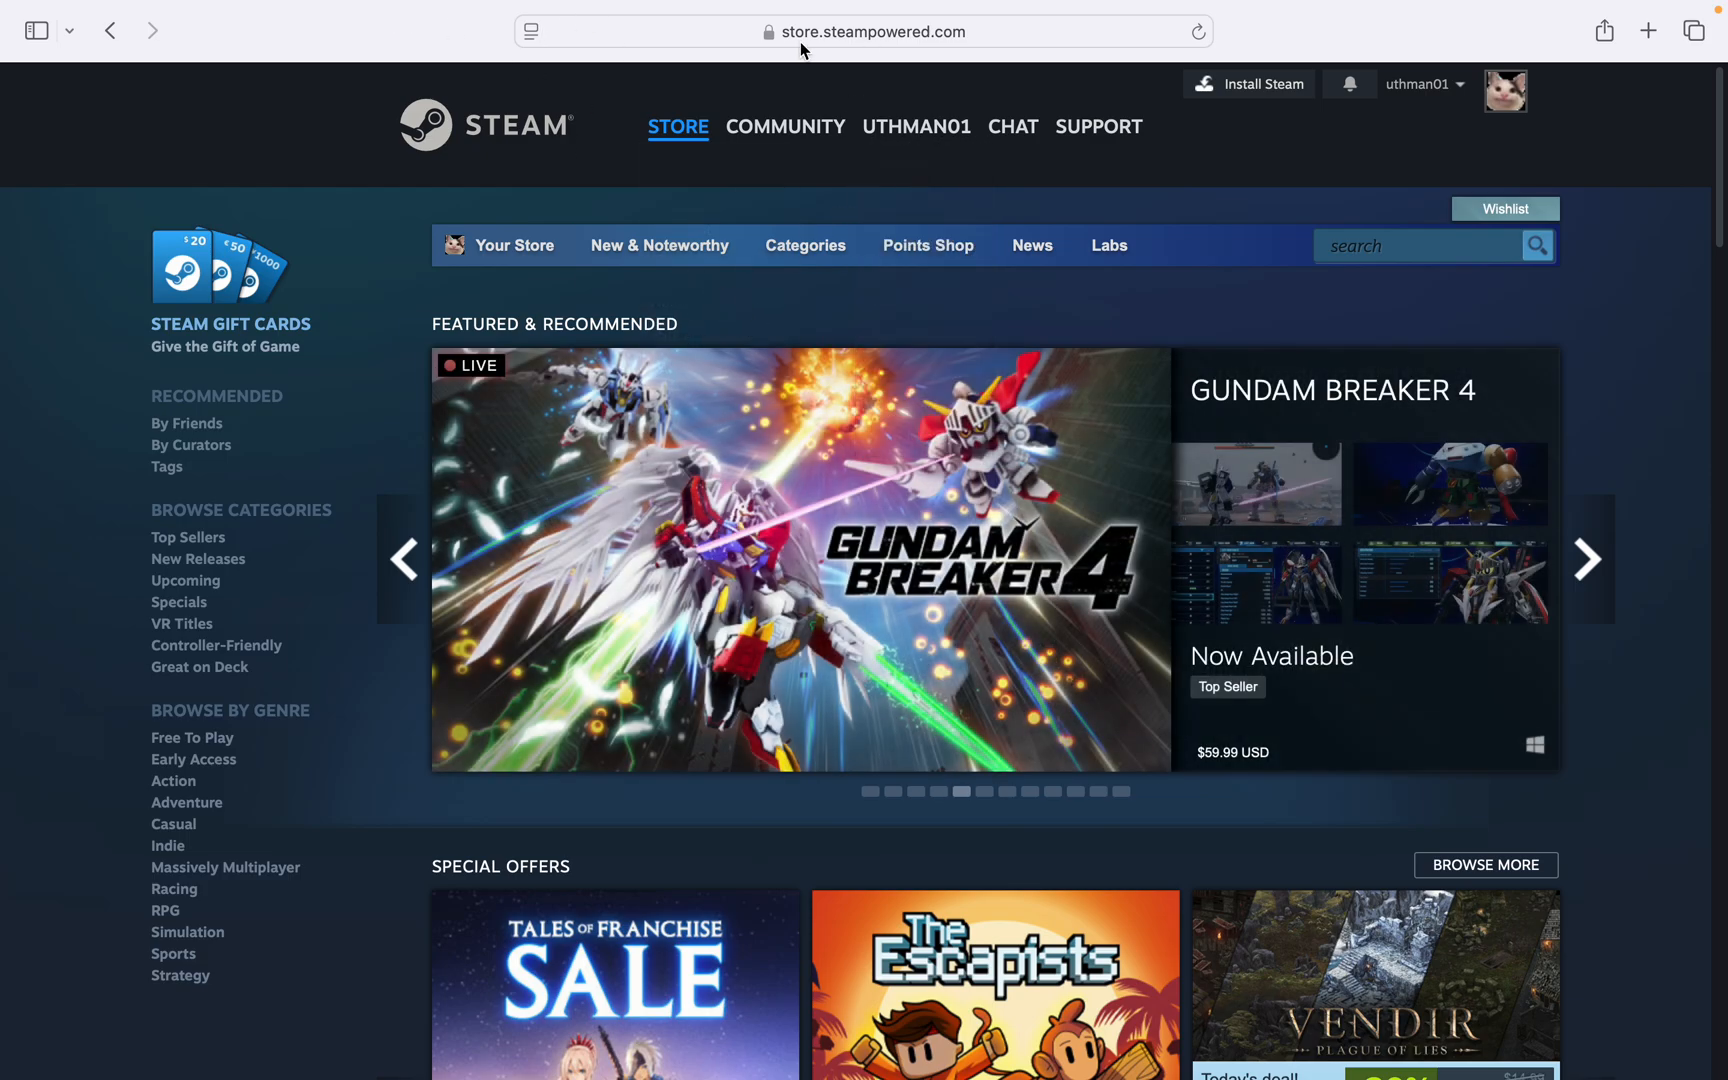
{"action": "mouse_move", "coordinate": [843, 53]}
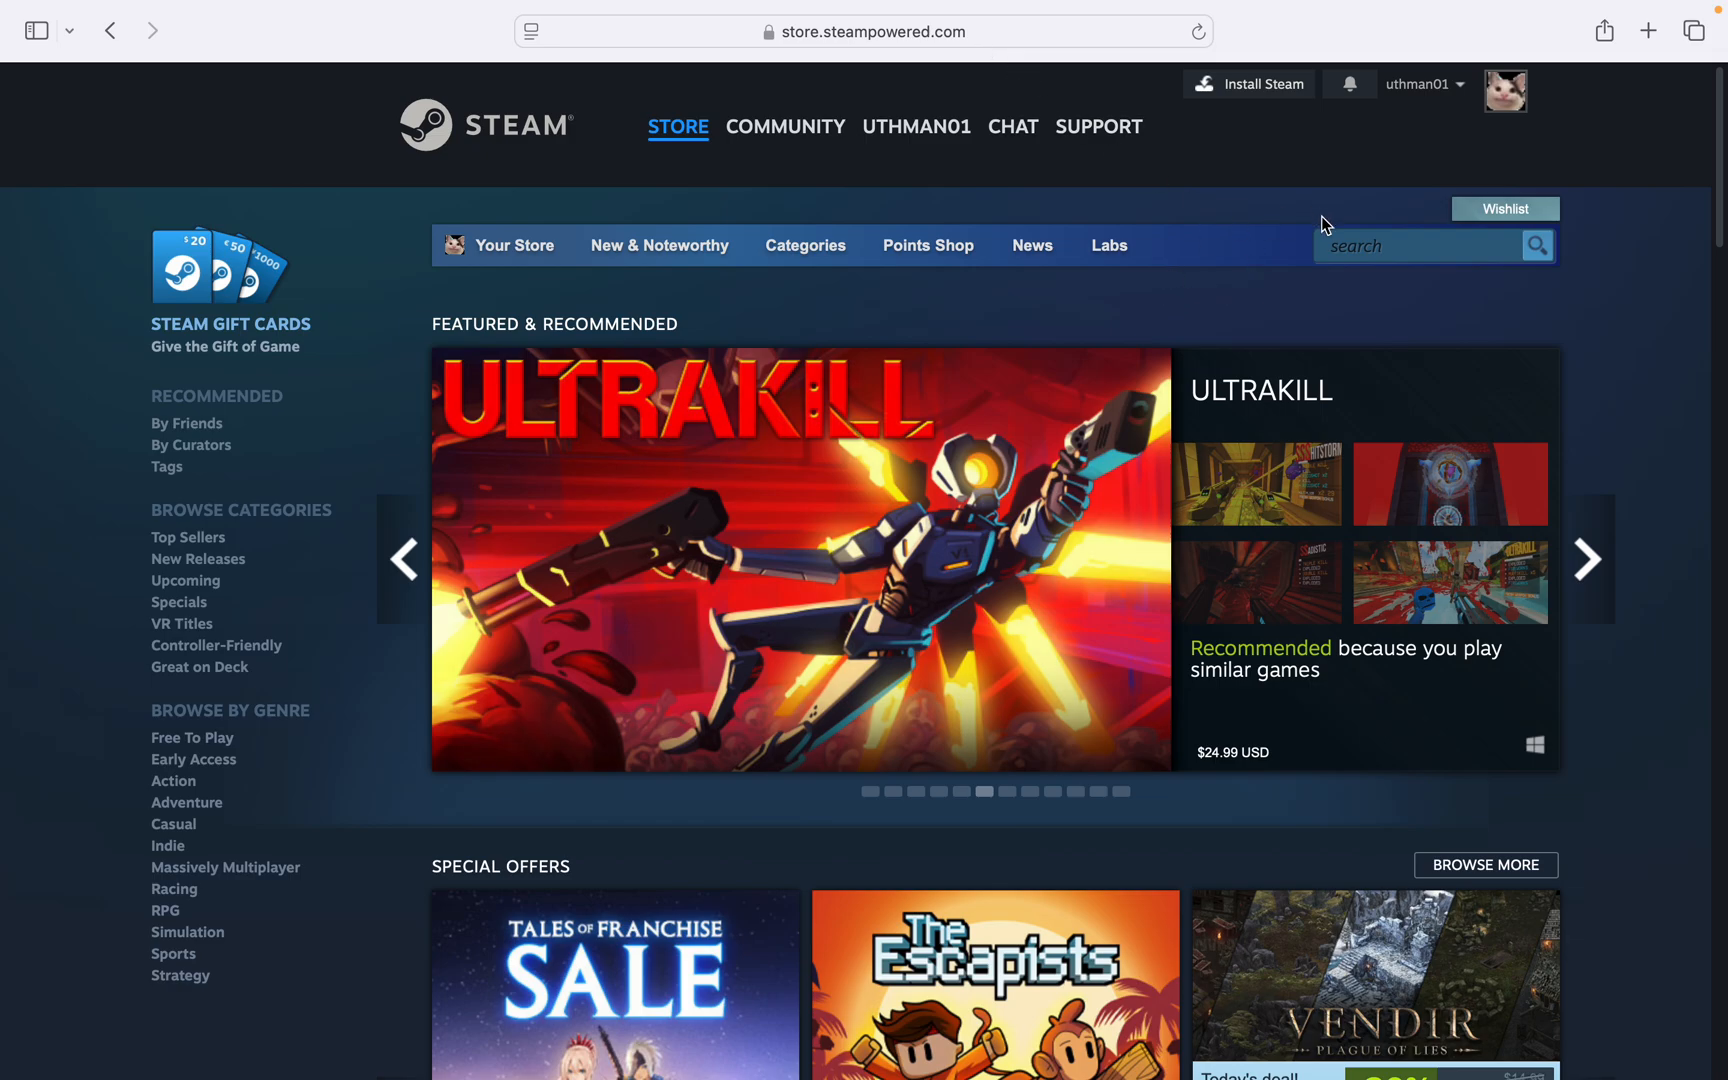
{"action": "mouse_move", "coordinate": [1307, 272]}
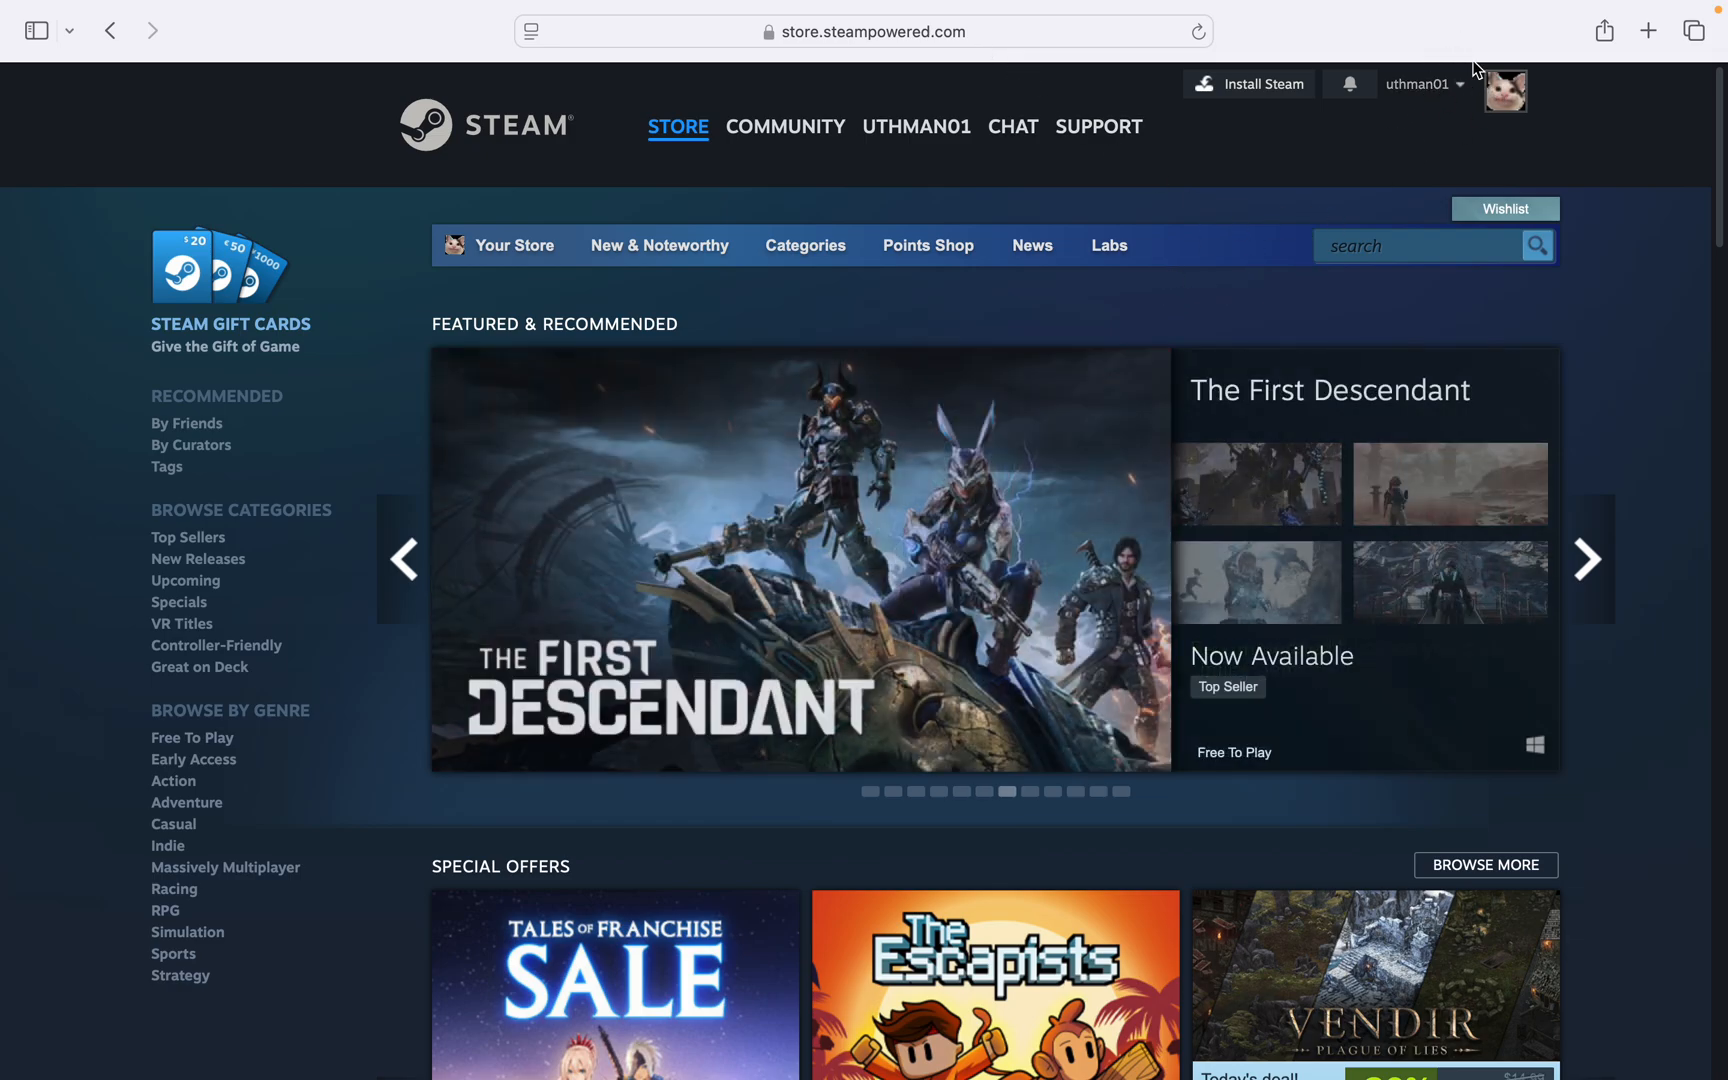
{"action": "left_click", "coordinate": [1419, 84]}
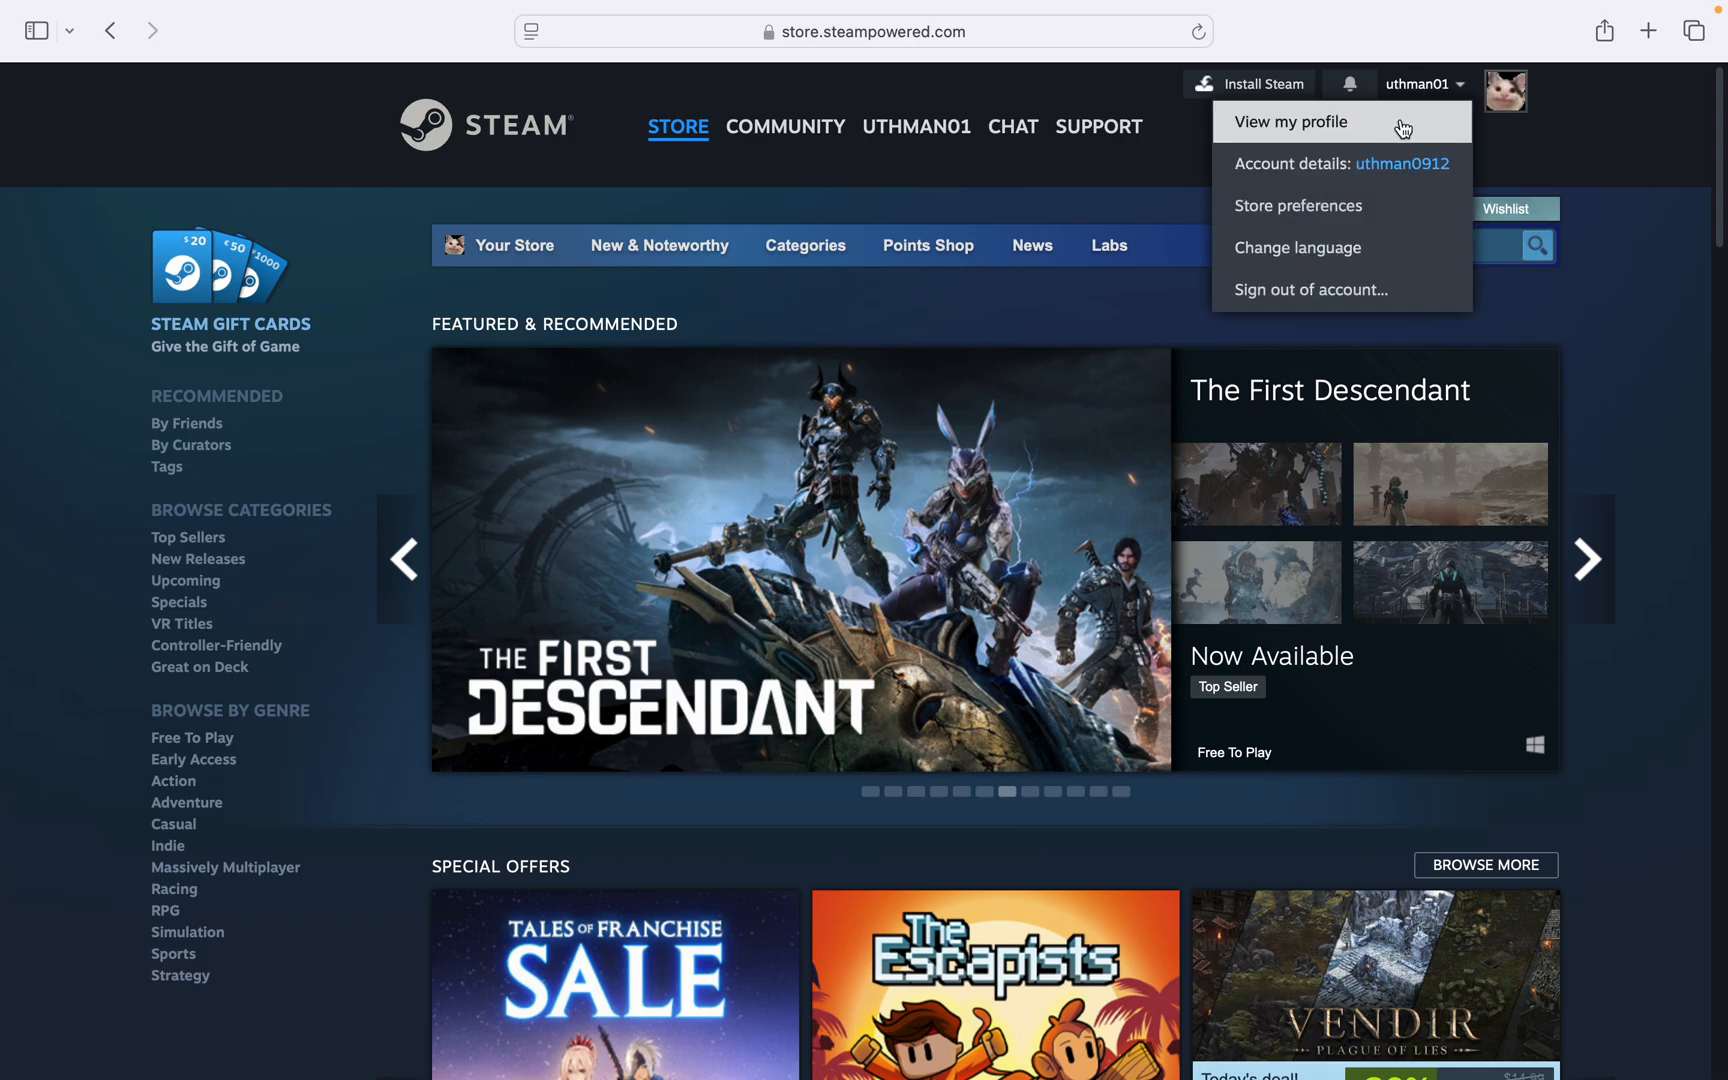
{"action": "left_click", "coordinate": [1292, 121]}
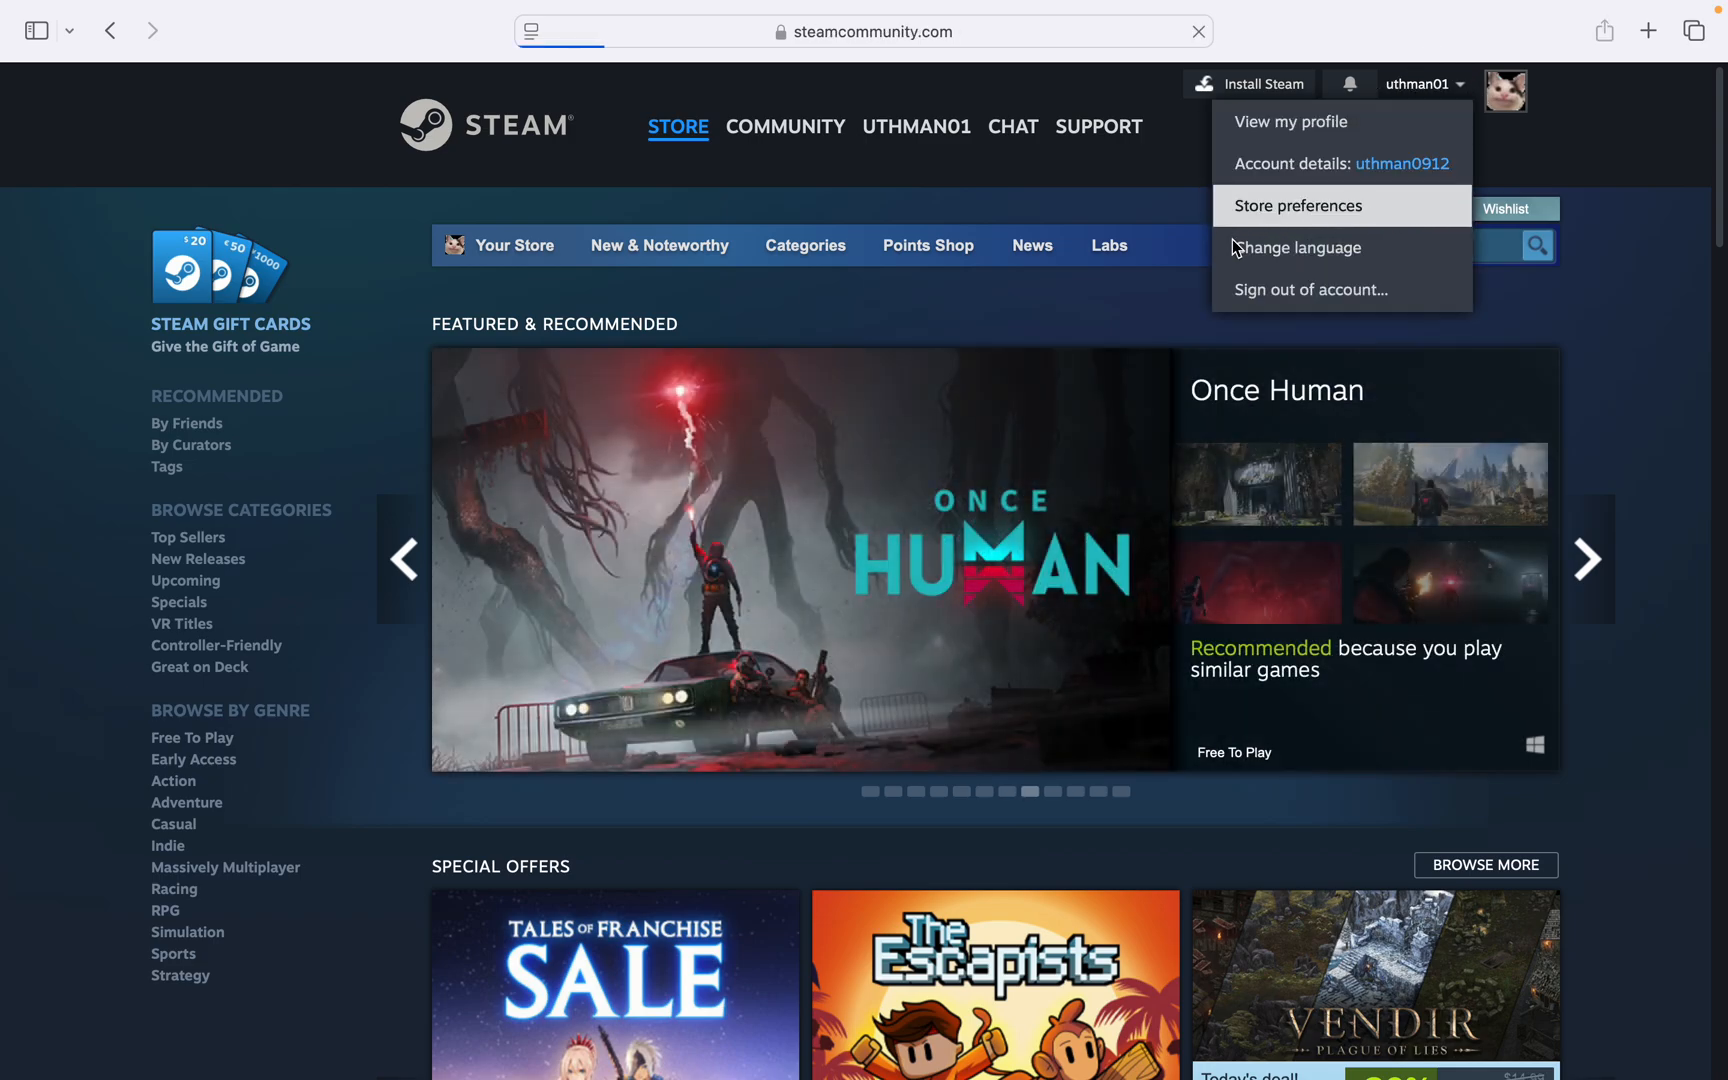
{"action": "left_click", "coordinate": [1292, 121]}
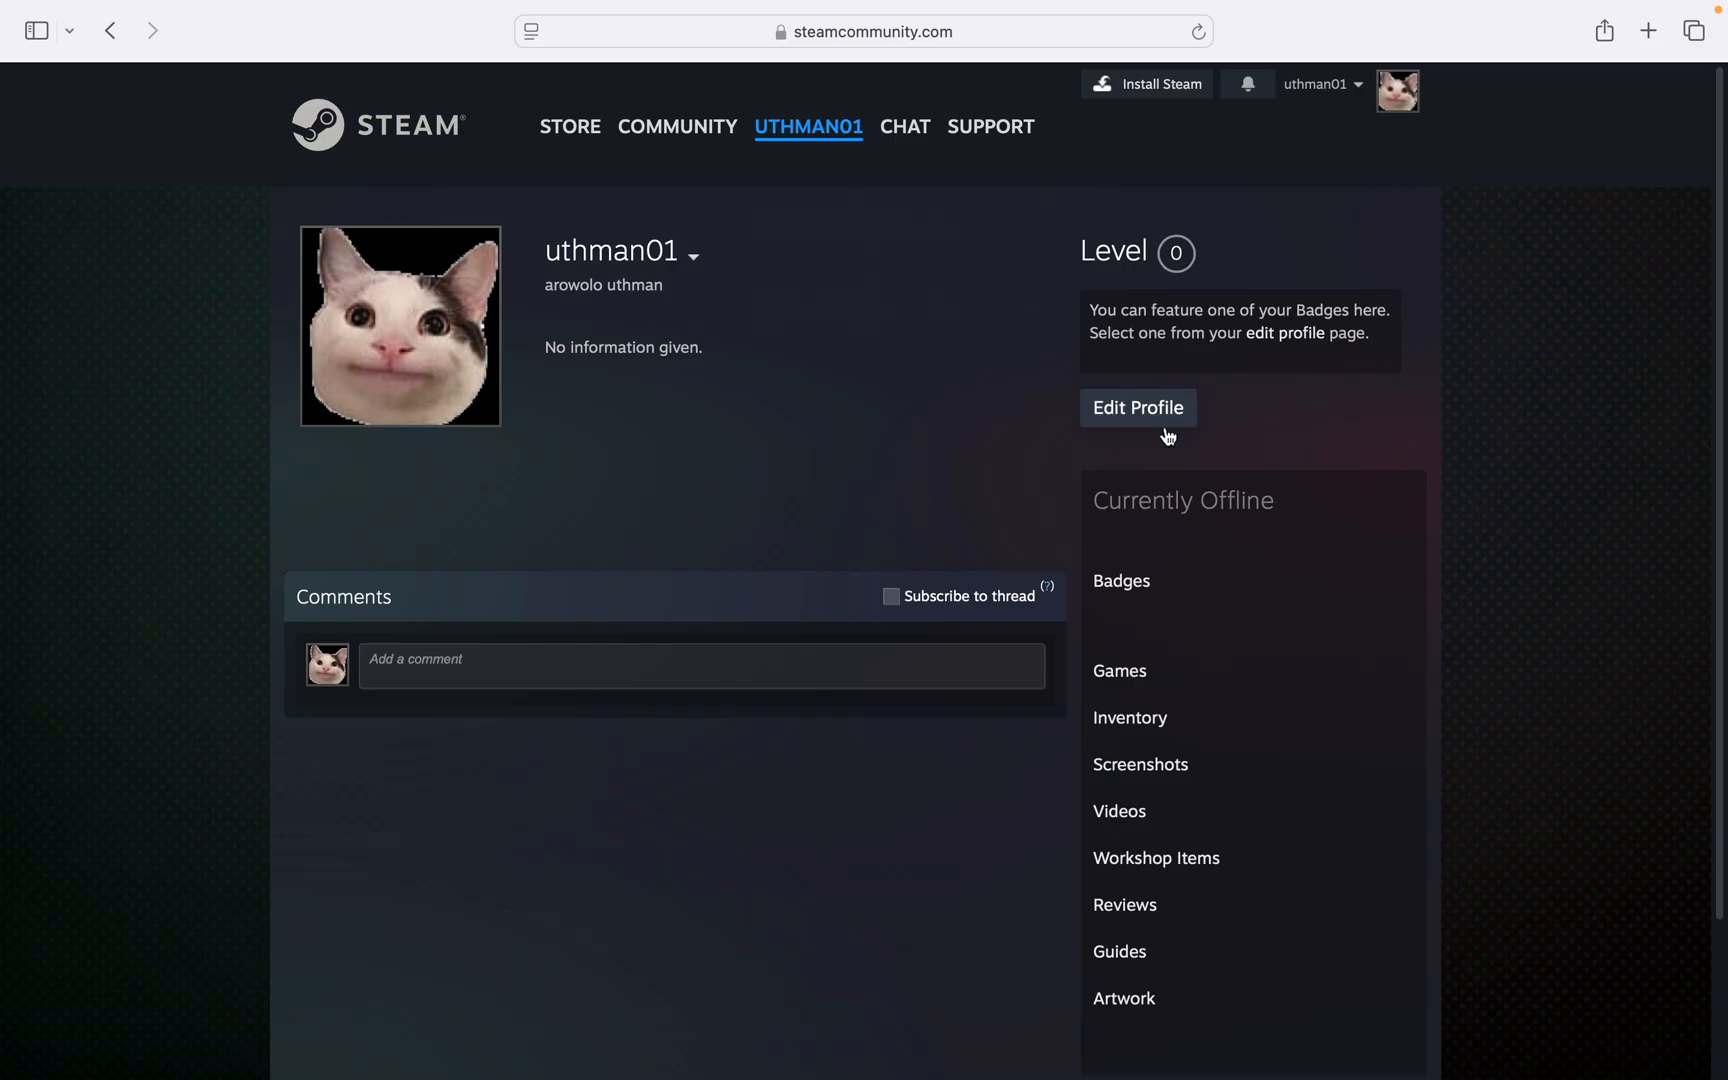
{"action": "left_click", "coordinate": [1137, 408]}
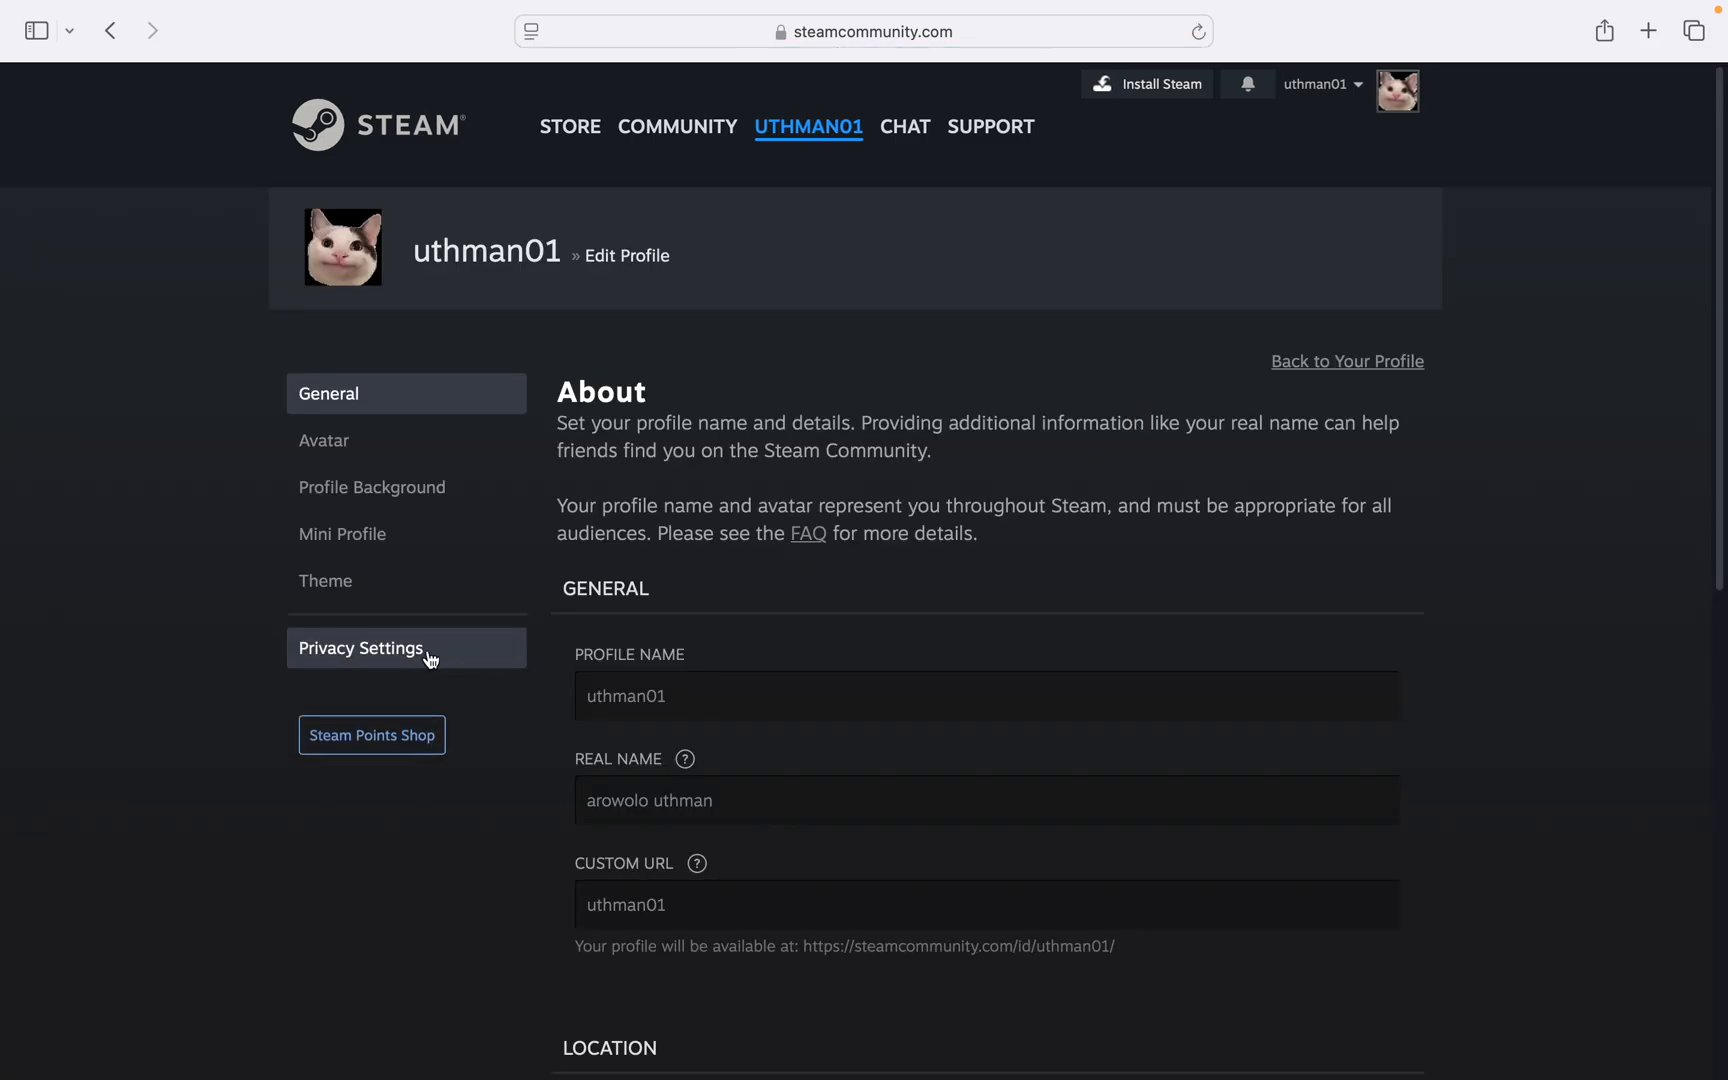
- In Privacy Settings, set Friends List visibility to Private
{"action": "left_click", "coordinate": [360, 648]}
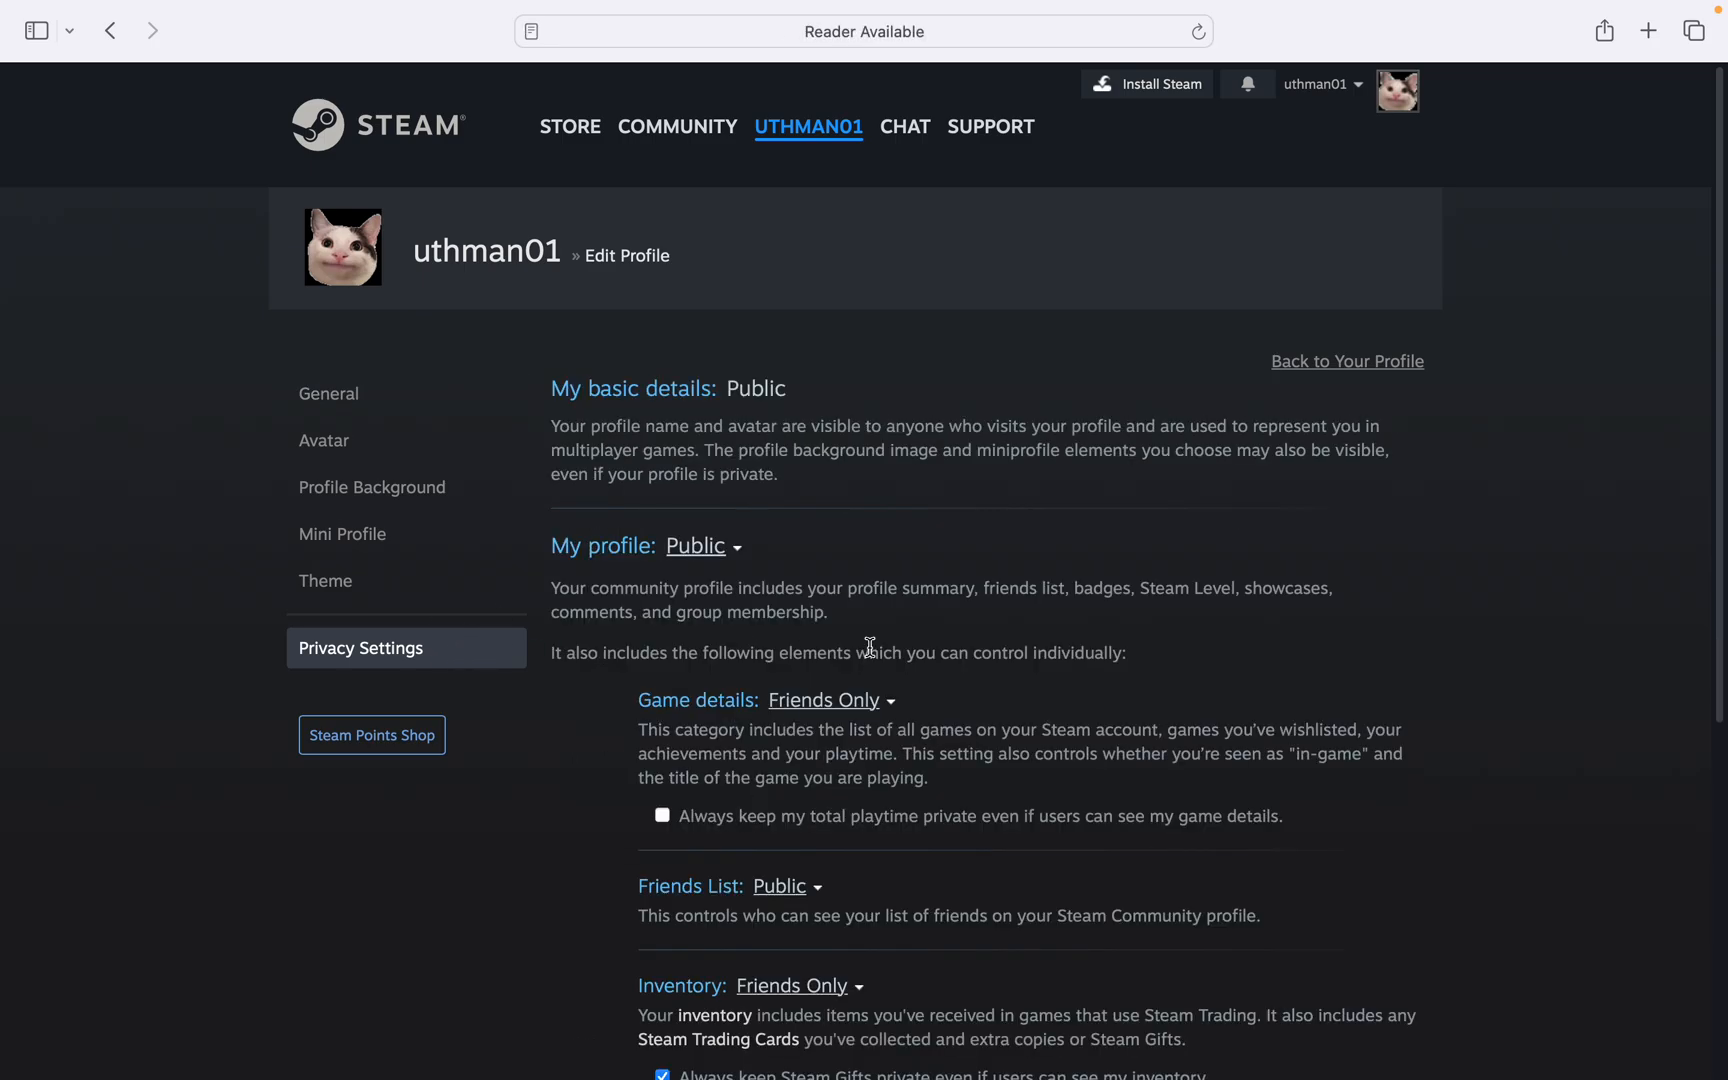
{"action": "scroll", "scroll_direction": "down", "scroll_amount": 3}
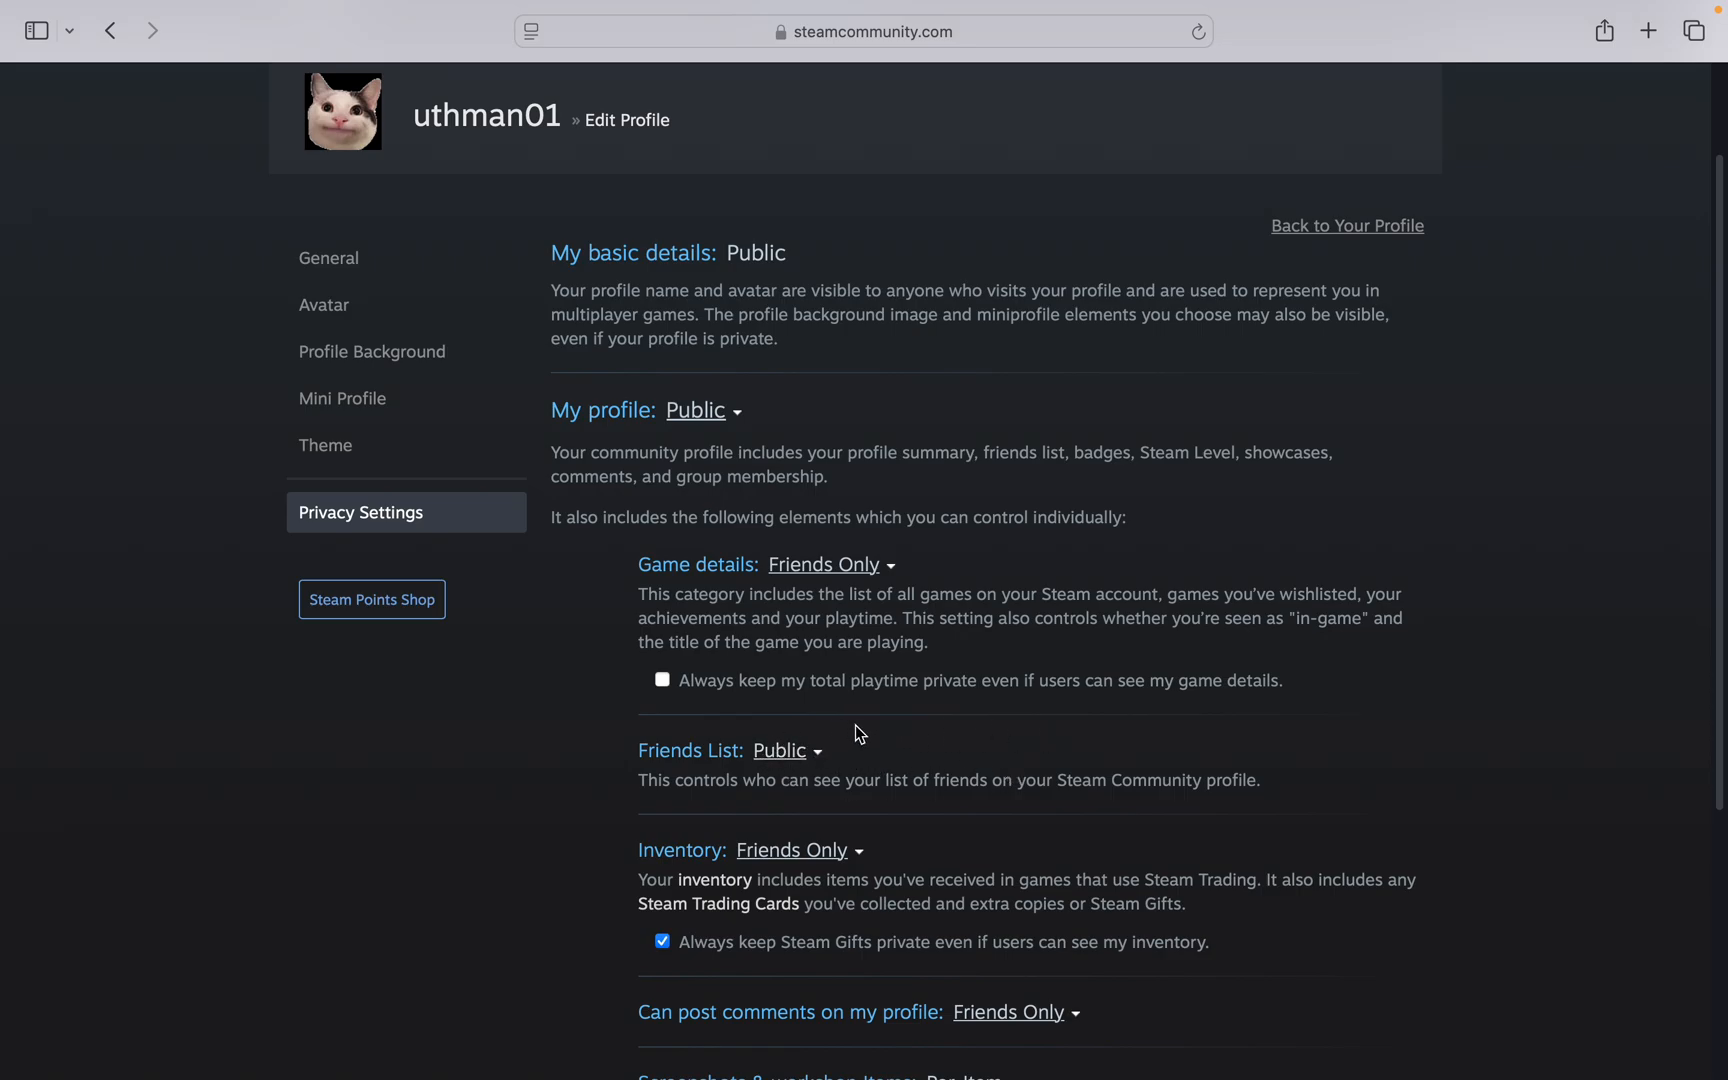
{"action": "left_click", "coordinate": [787, 750]}
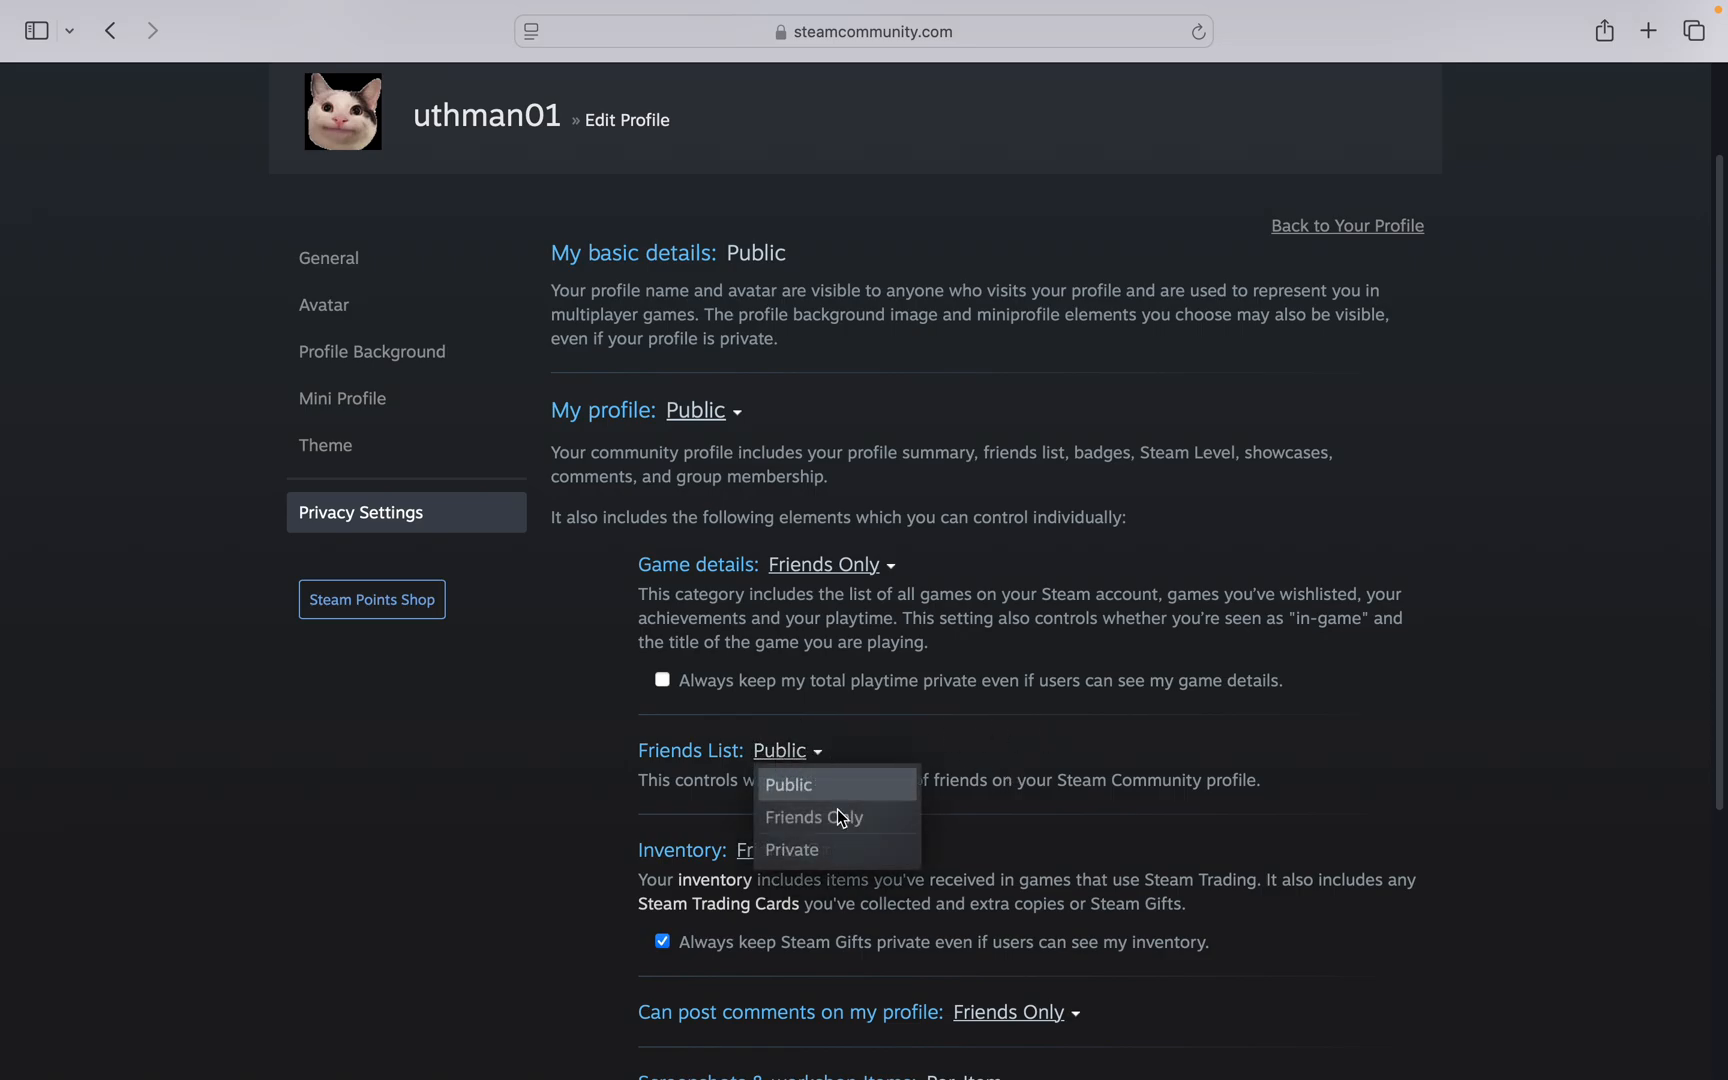
{"action": "mouse_move", "coordinate": [838, 818]}
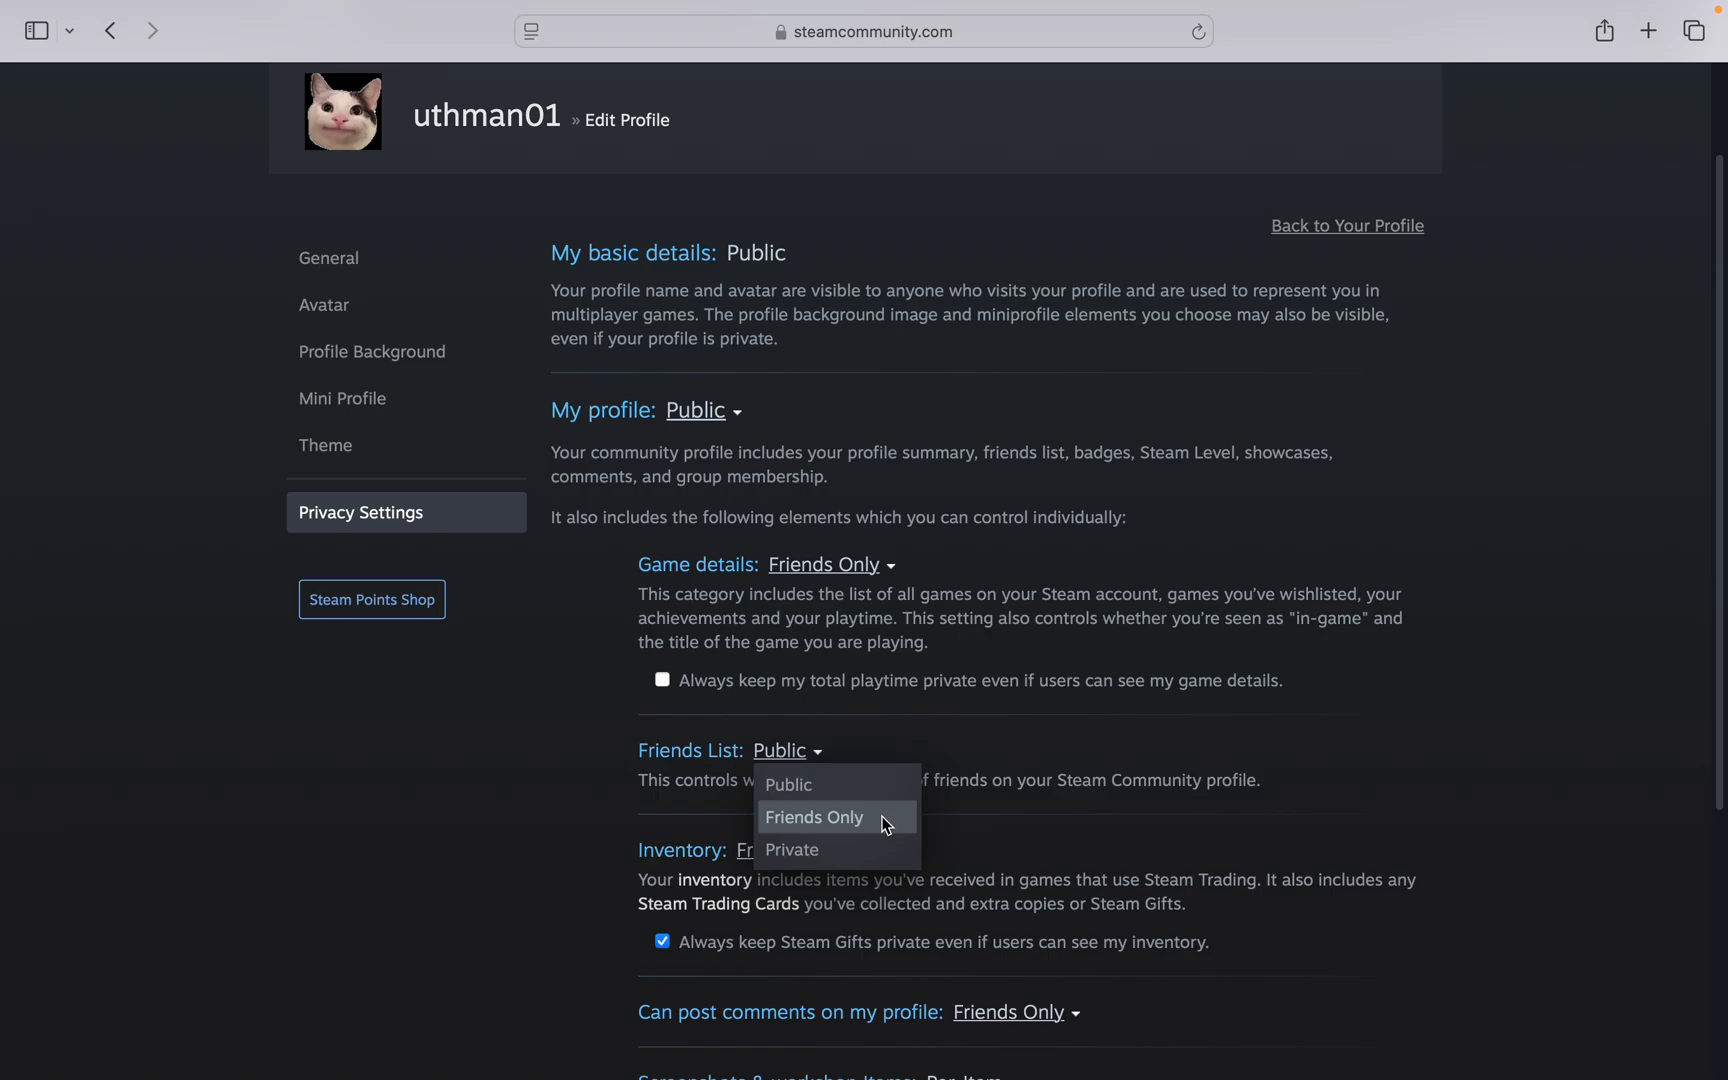
{"action": "left_click", "coordinate": [791, 850]}
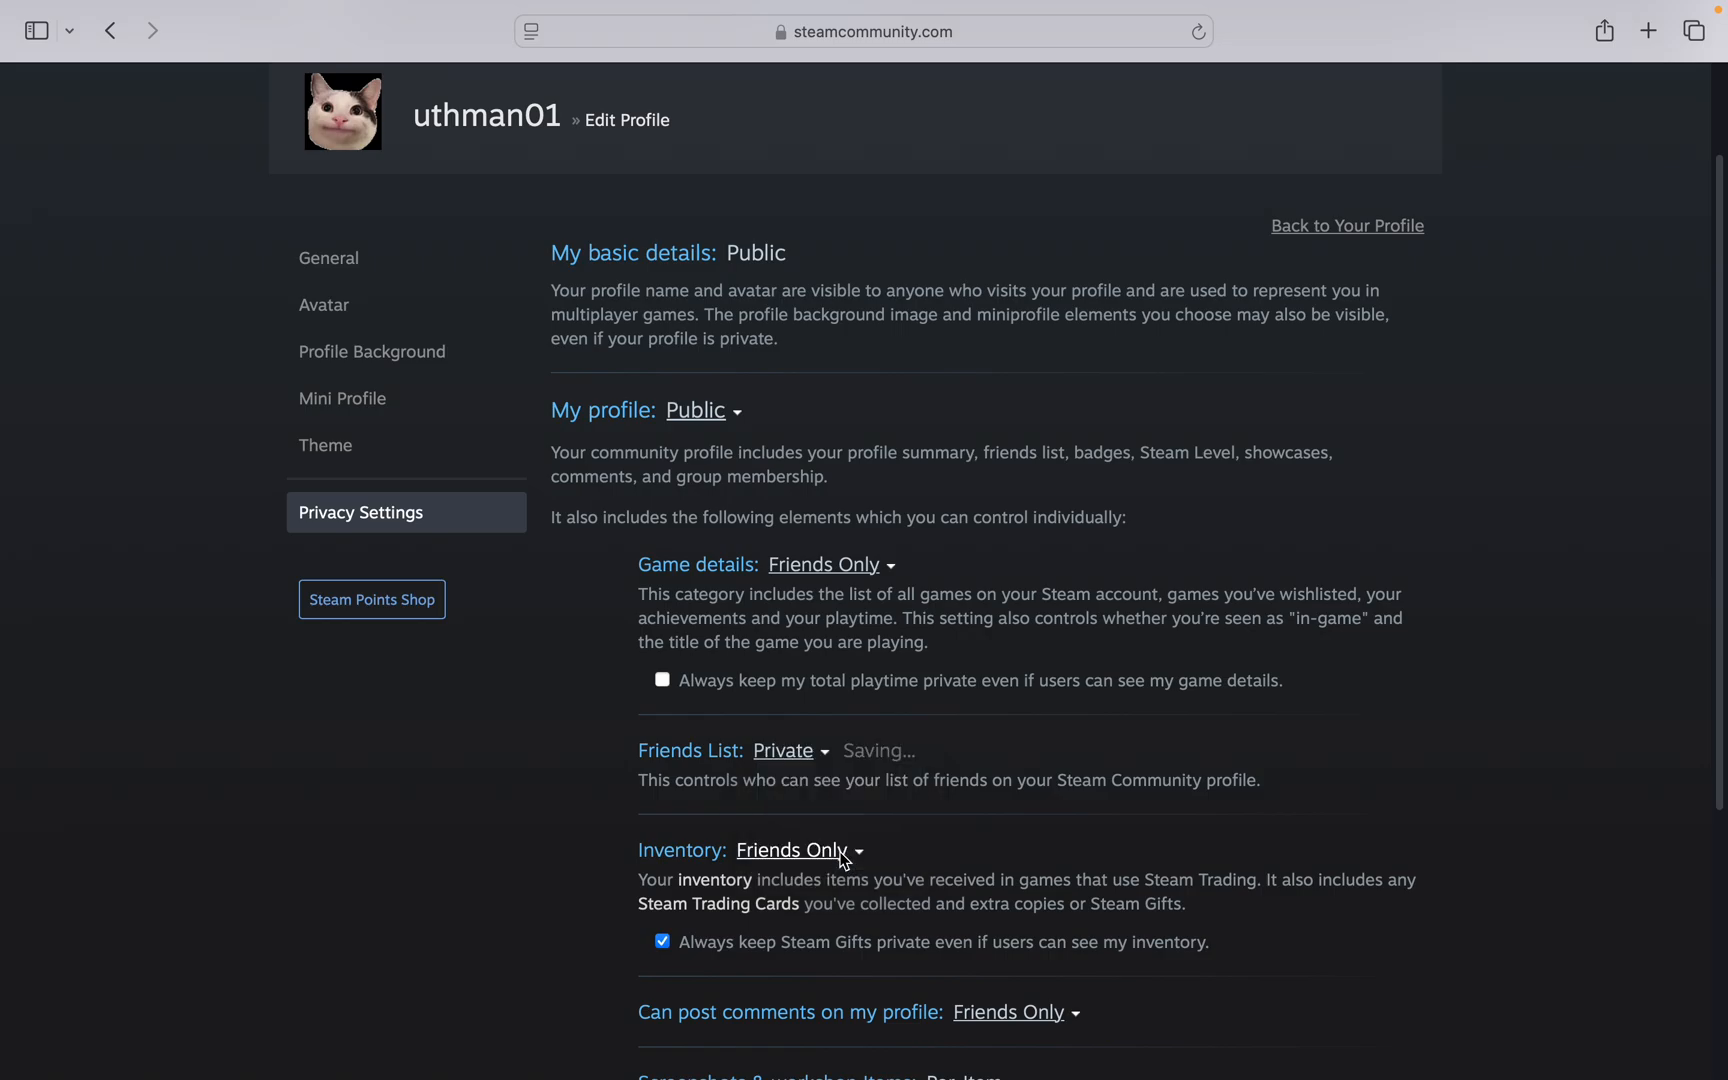